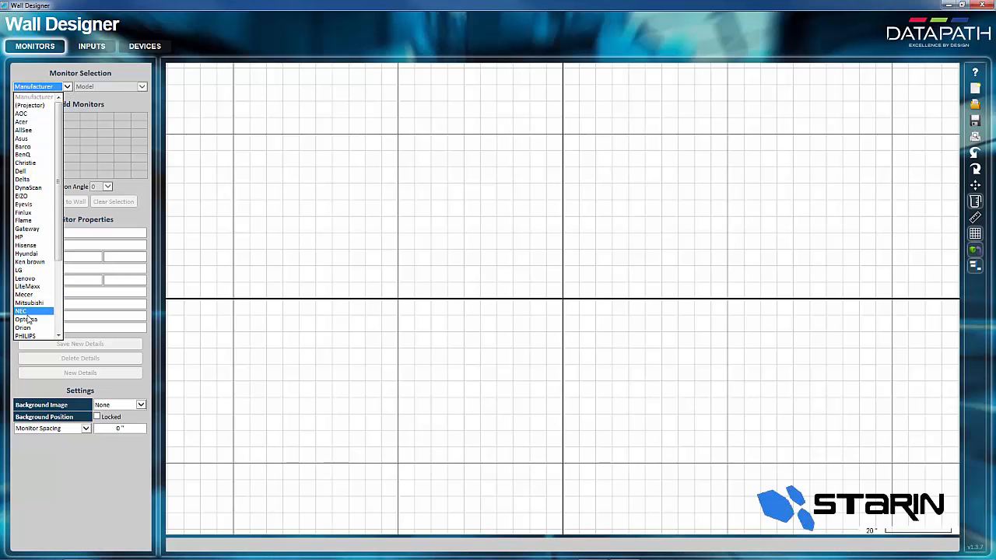
# - Select NEC MultiSync X554UNS as the monitor and pick a single cell in the Add Monitors grid
pyautogui.click(22, 311)
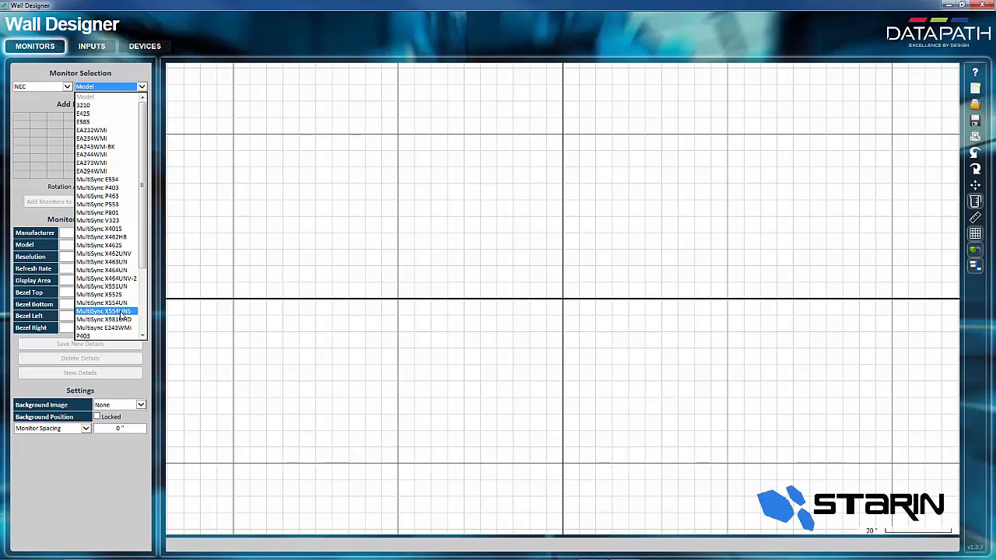
pyautogui.click(106, 311)
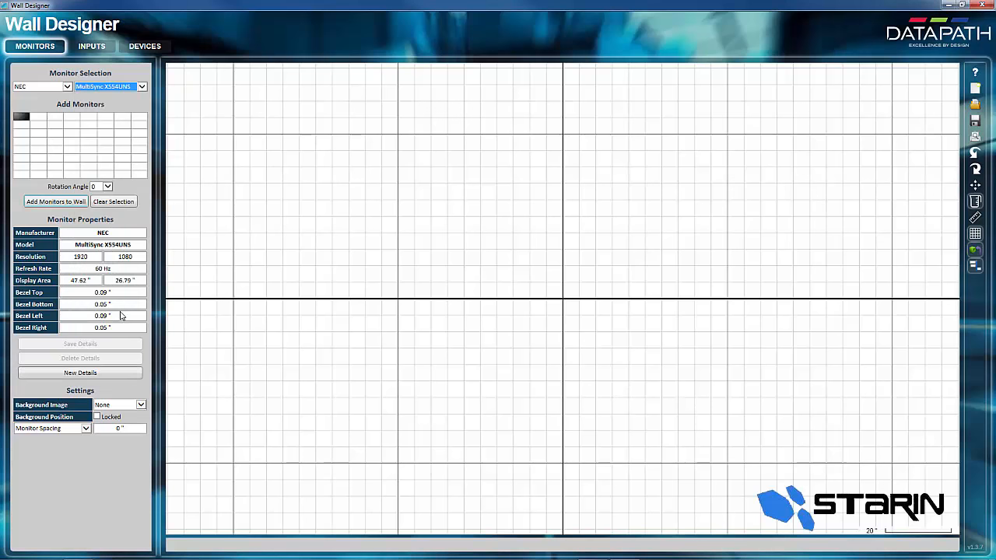
pyautogui.click(21, 117)
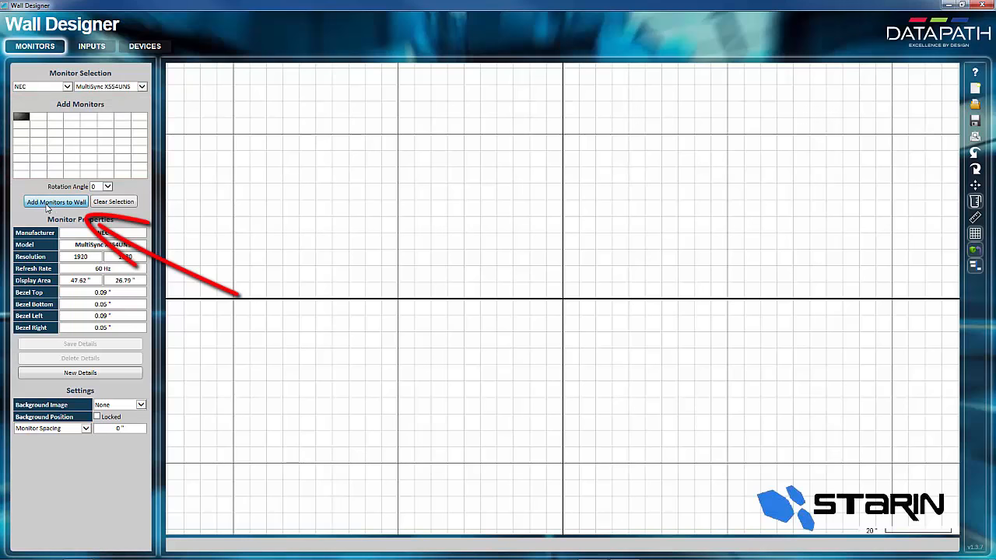
# - Add the monitor and extend the layout to a 2×2 block of four NEC monitors
pyautogui.click(56, 203)
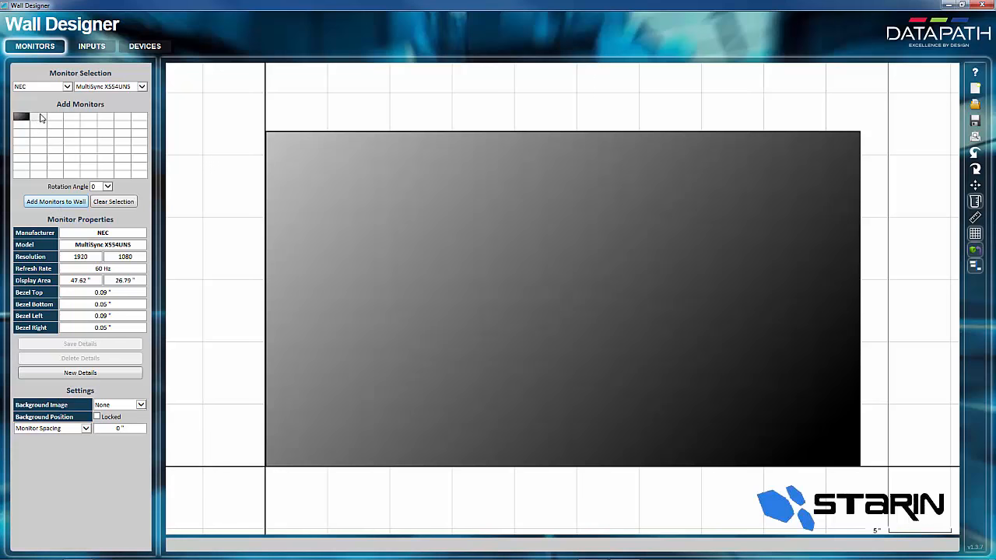
pyautogui.click(34, 117)
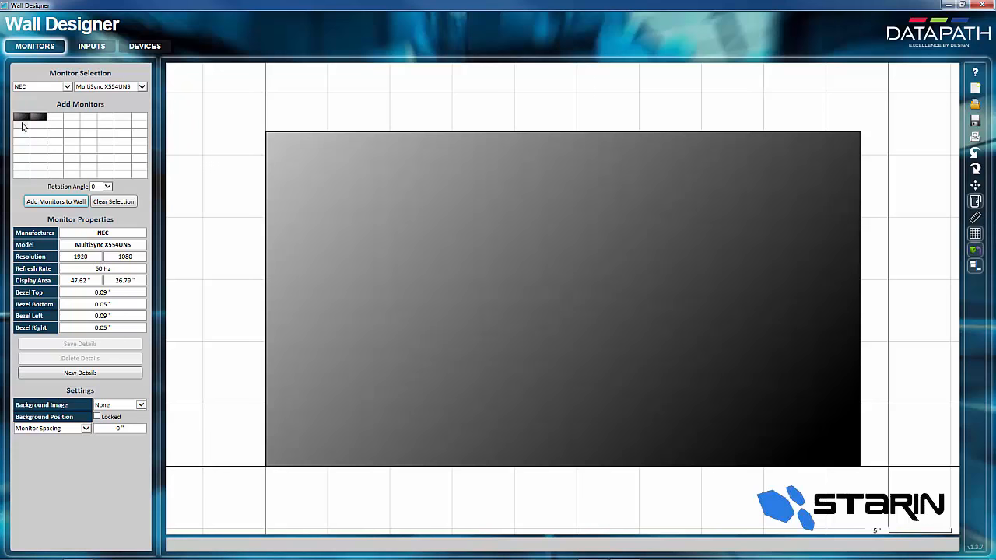
pyautogui.click(56, 202)
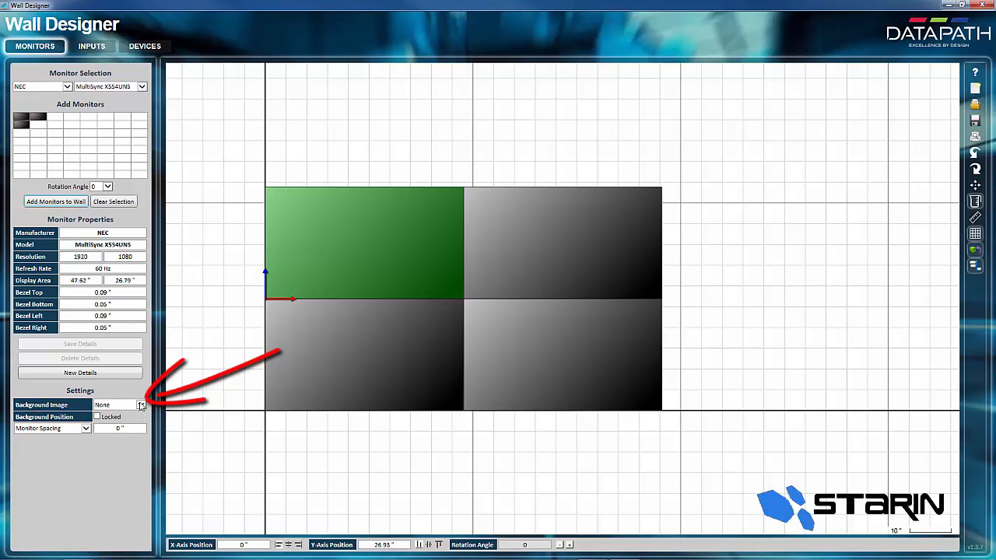
# - Set the Airport image as the background behind the 2×2 wall
pyautogui.click(140, 404)
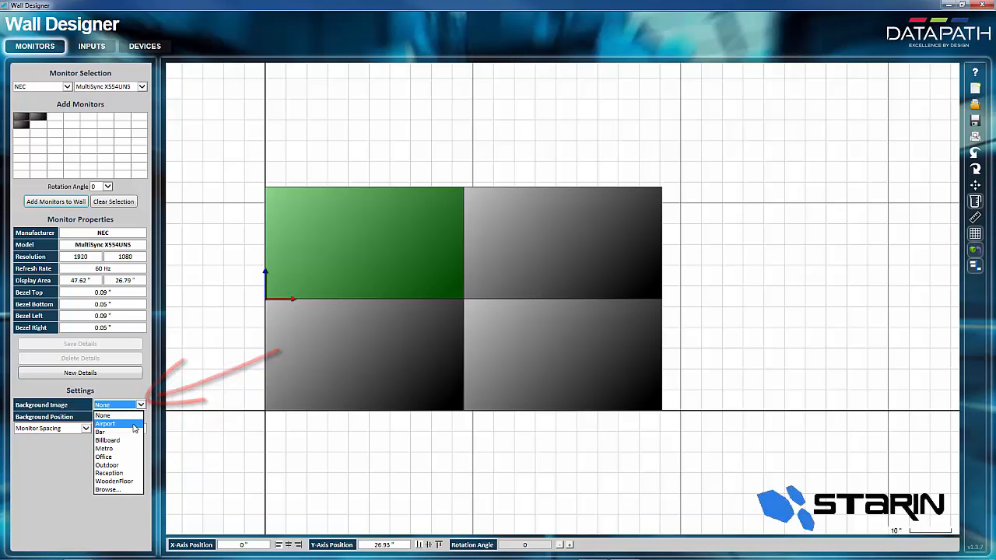
pyautogui.click(106, 423)
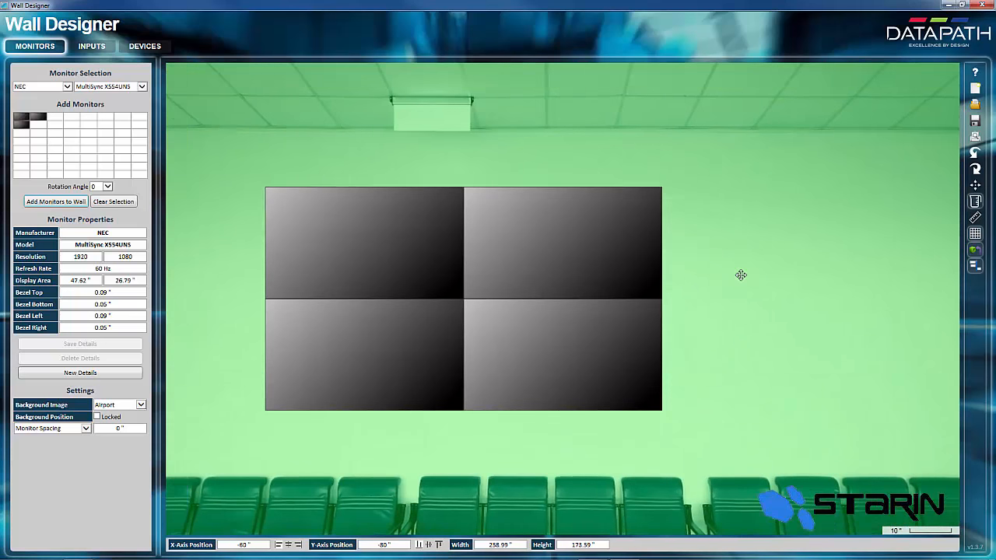
pyautogui.moveTo(741, 311)
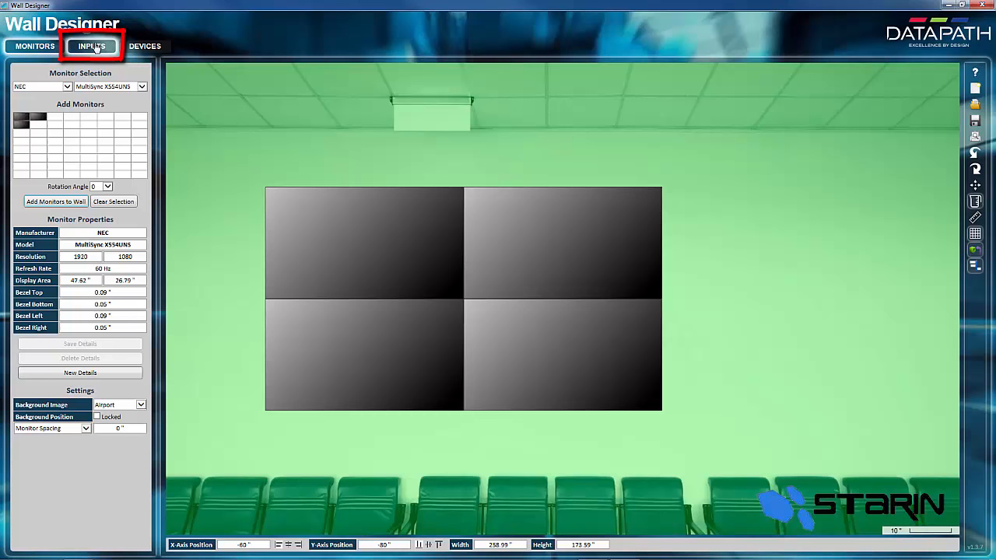
# - Create a new input with the Cartoon sample source playing across the four screens
pyautogui.click(91, 47)
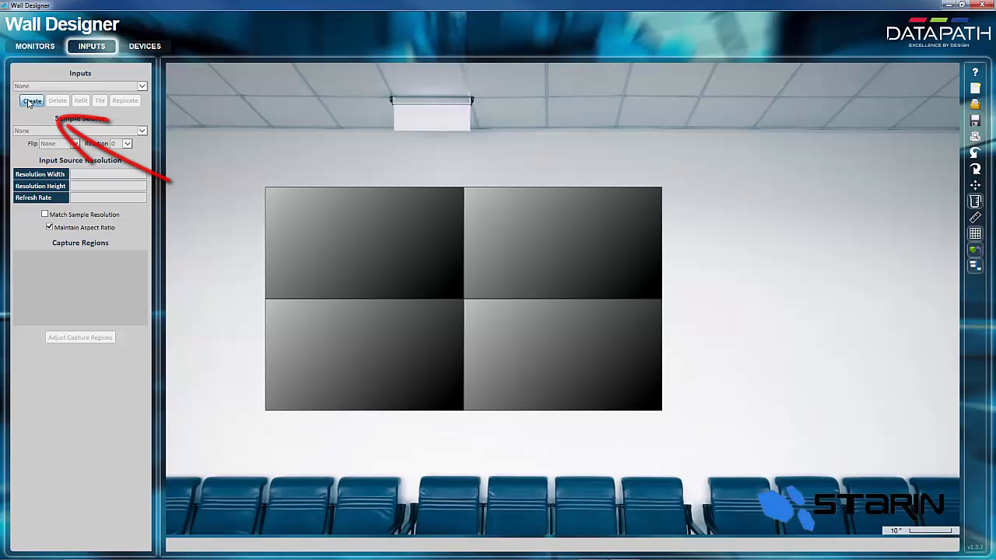
pyautogui.click(31, 100)
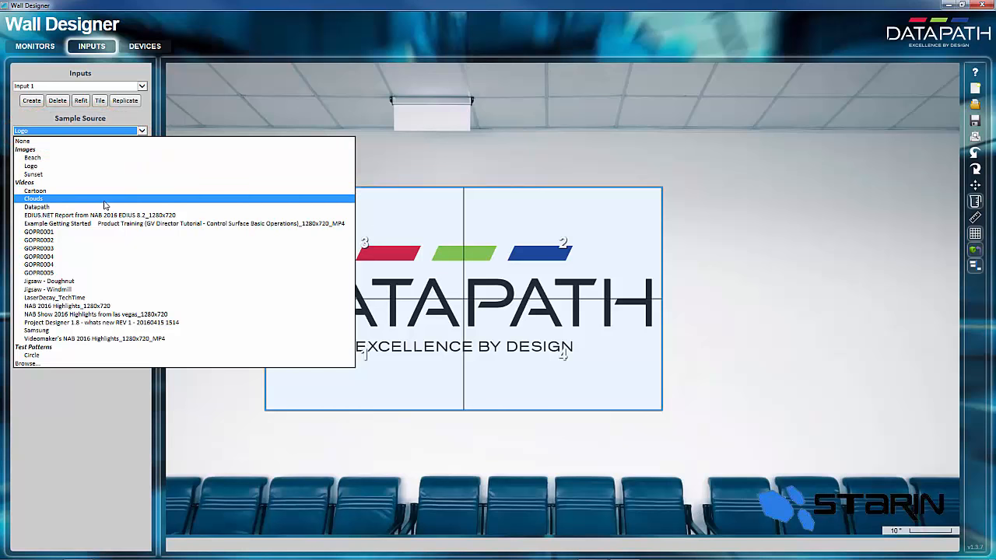
pyautogui.click(34, 189)
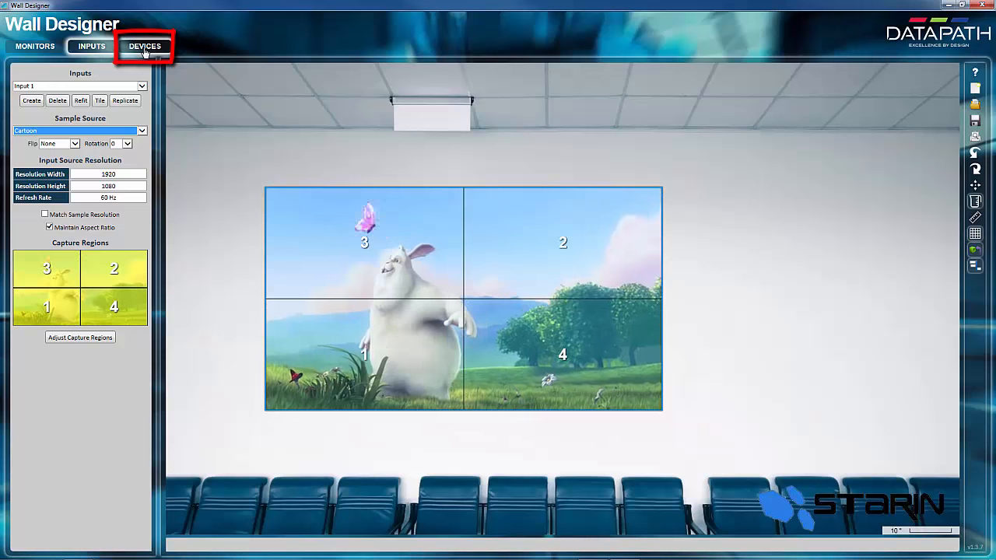
# - Run the Devices auto-config, which clears the four-monitor wall from the canvas
pyautogui.click(145, 46)
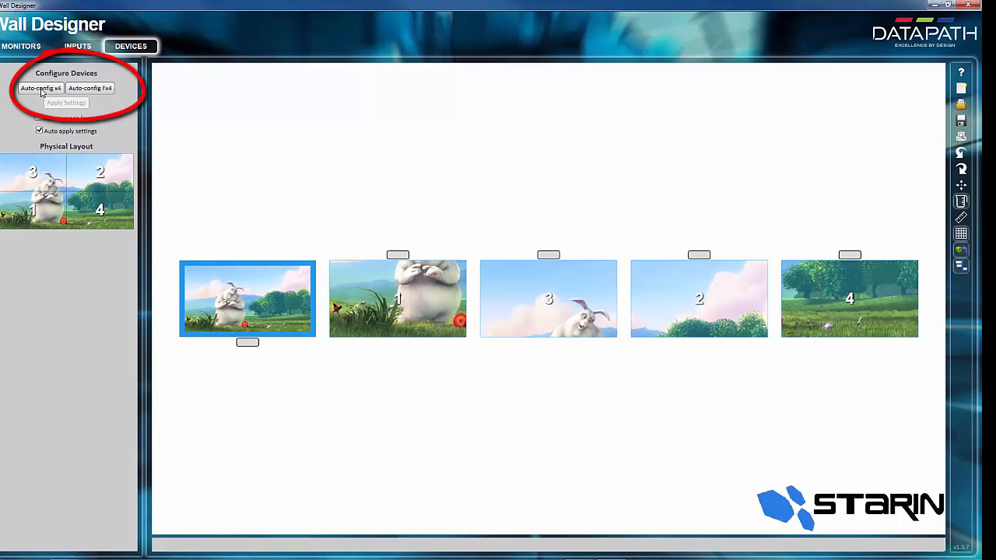
pyautogui.click(40, 87)
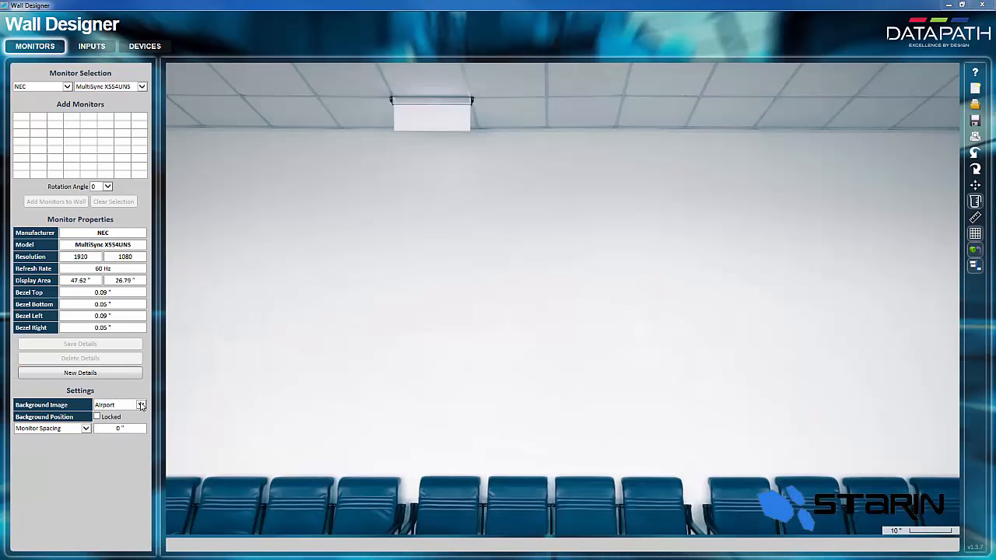
# - Replace the airport background with the Reception image
pyautogui.click(140, 405)
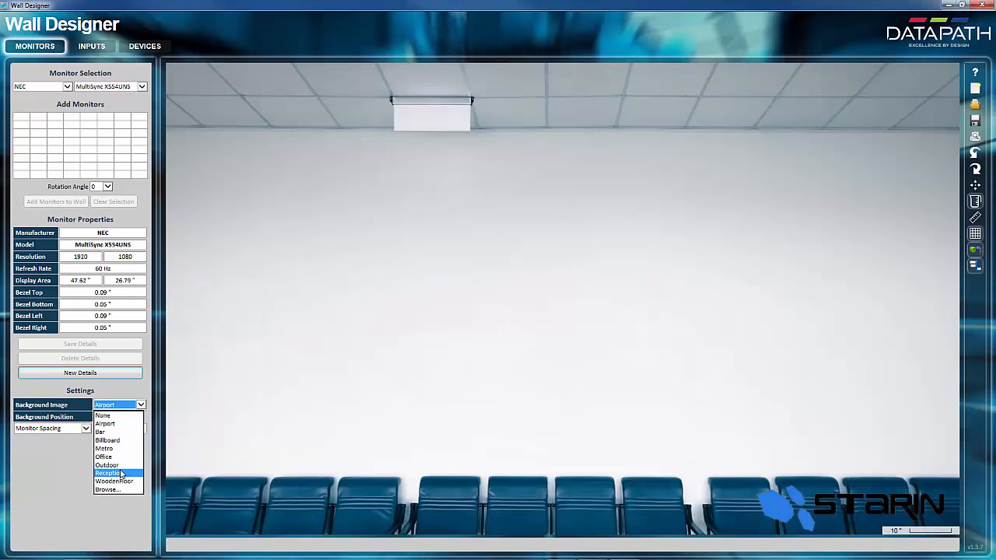
pyautogui.click(109, 473)
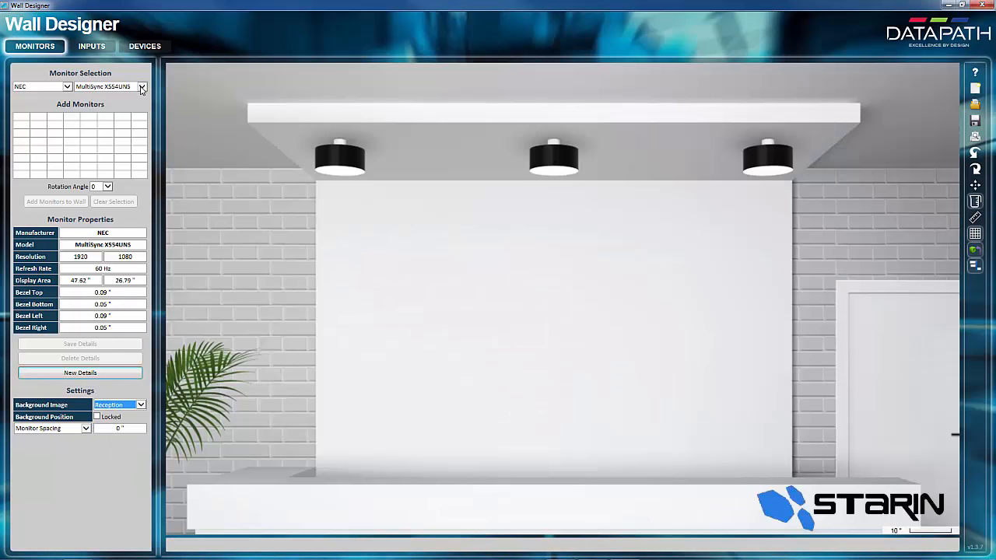
# - Add a 3×2 wall of six NEC MultiSync X464UN monitors
pyautogui.click(142, 87)
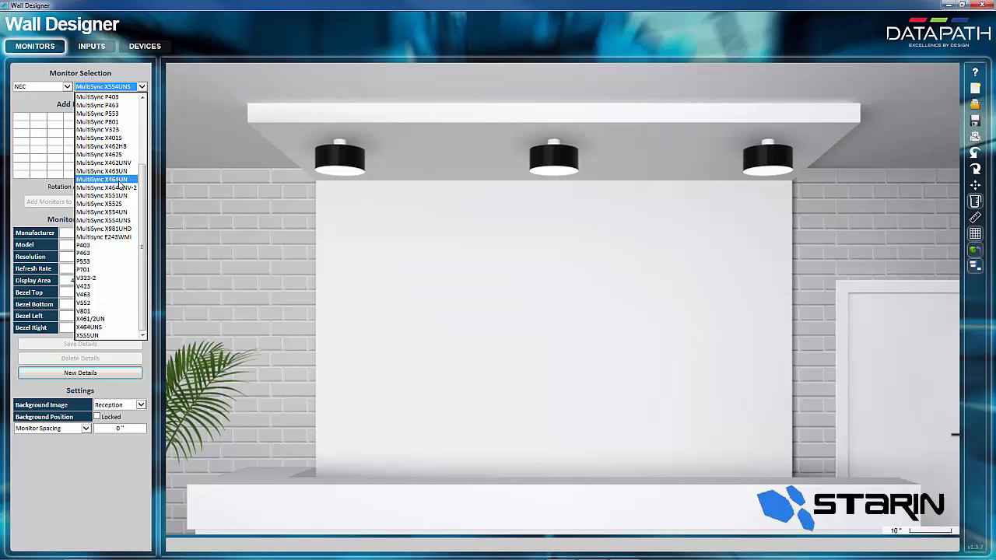
pyautogui.click(101, 170)
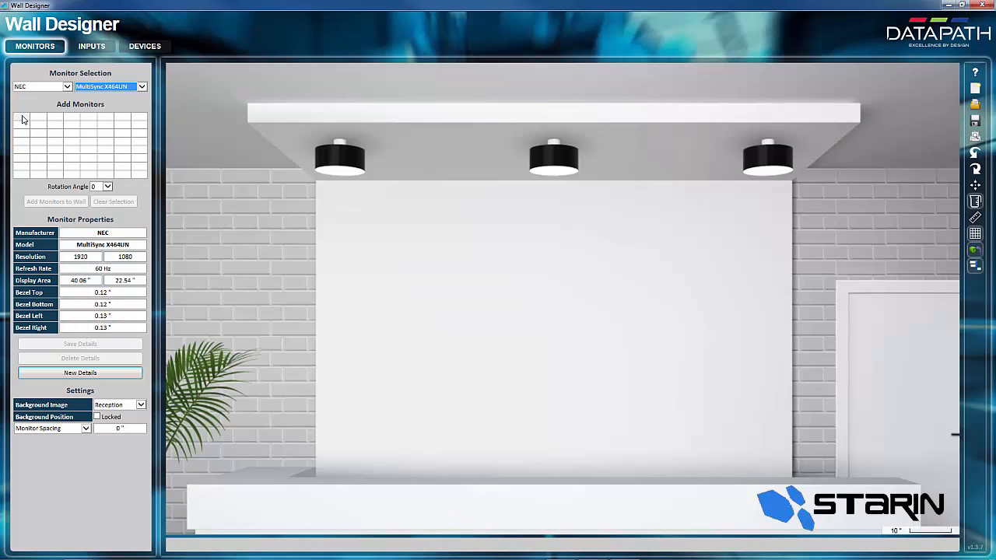
pyautogui.click(22, 118)
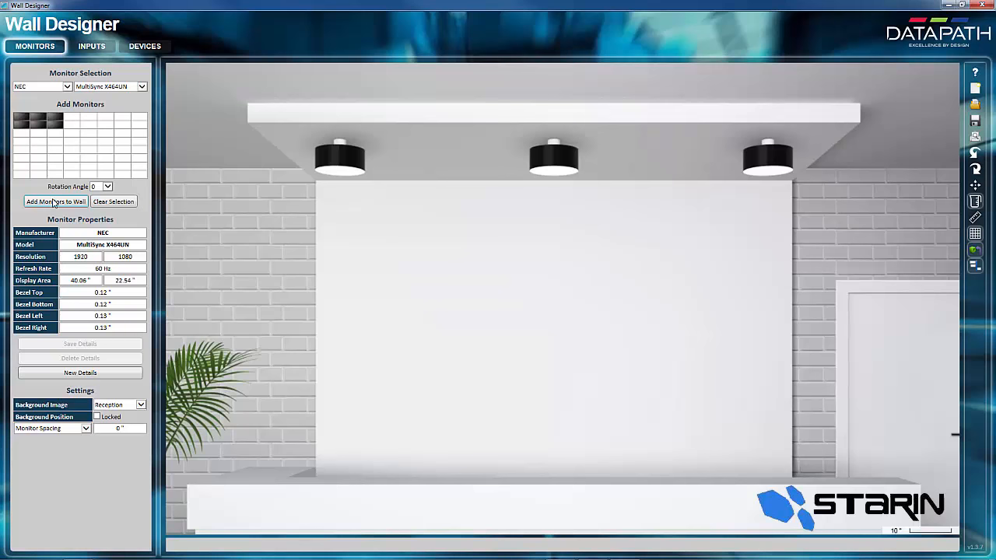
pyautogui.click(55, 200)
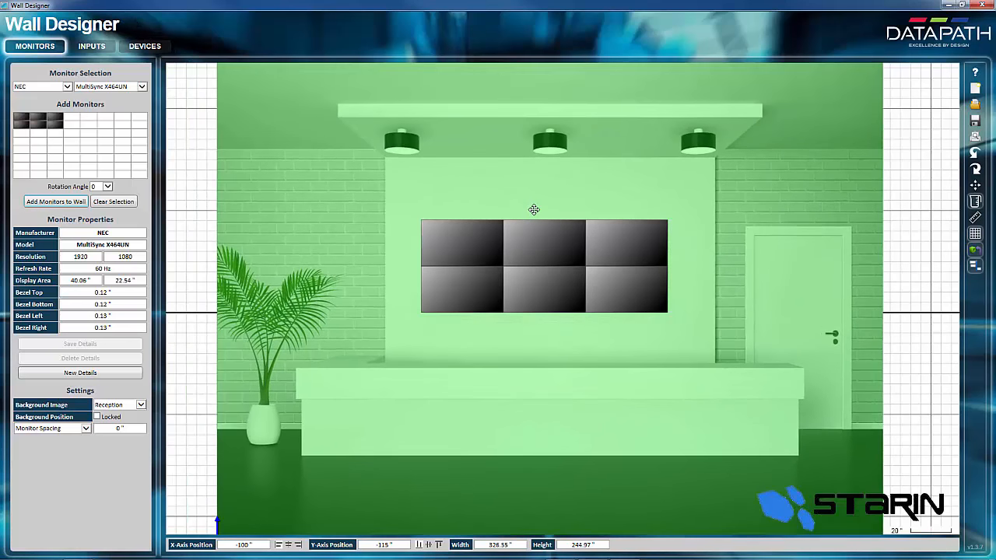
# - Move one display out to the left and rotate two displays to a 90° portrait angle
pyautogui.rightClick(460, 246)
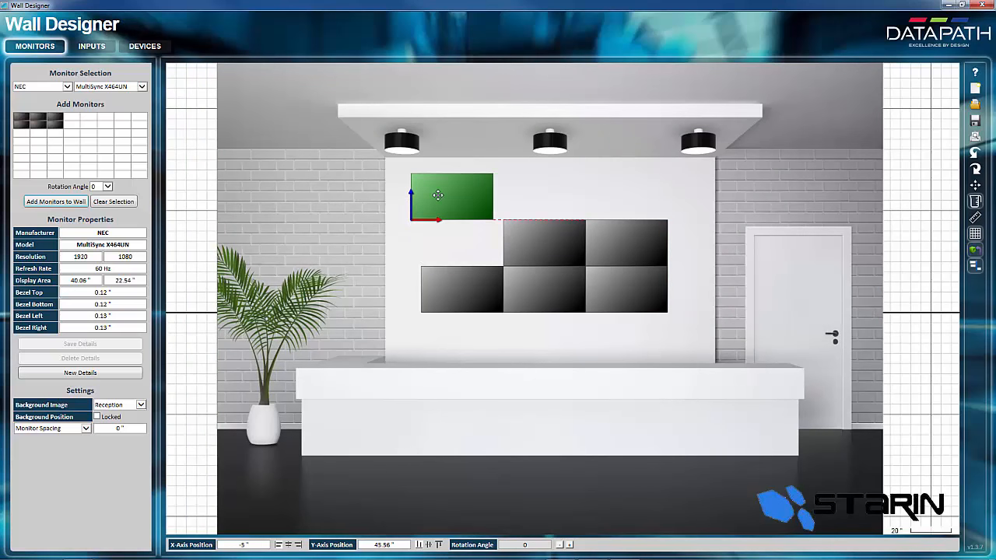
pyautogui.moveTo(439, 196); pyautogui.dragTo(407, 237)
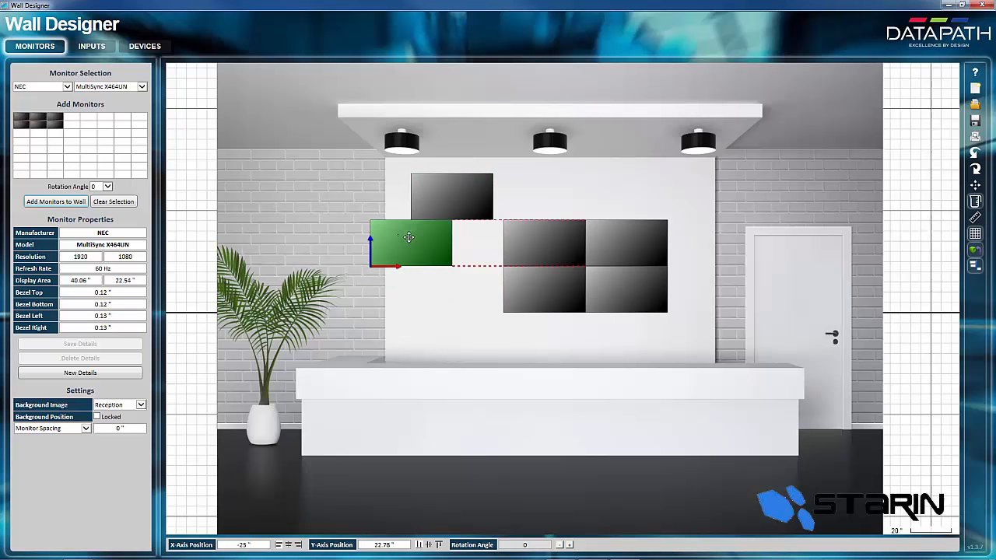
pyautogui.moveTo(407, 237); pyautogui.dragTo(411, 249)
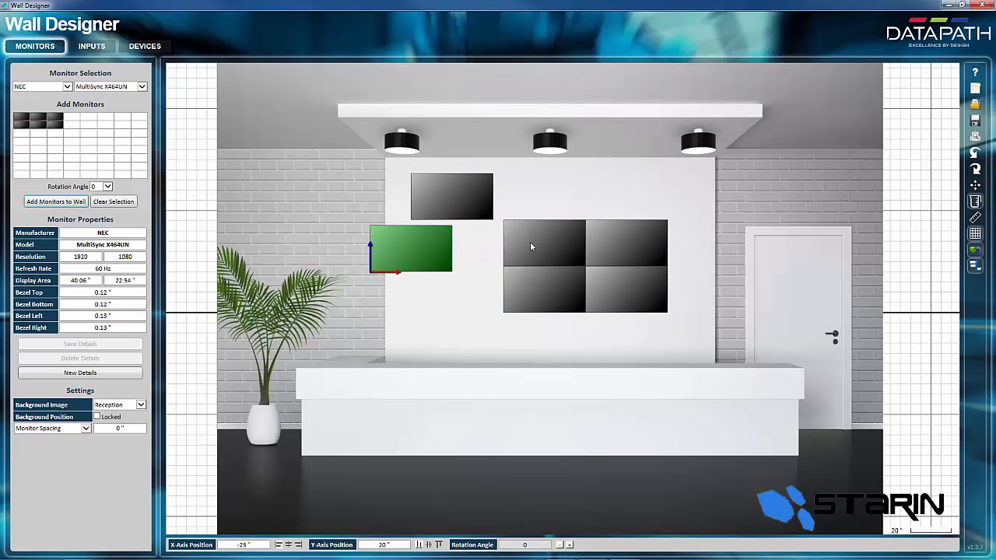
pyautogui.rightClick(545, 246)
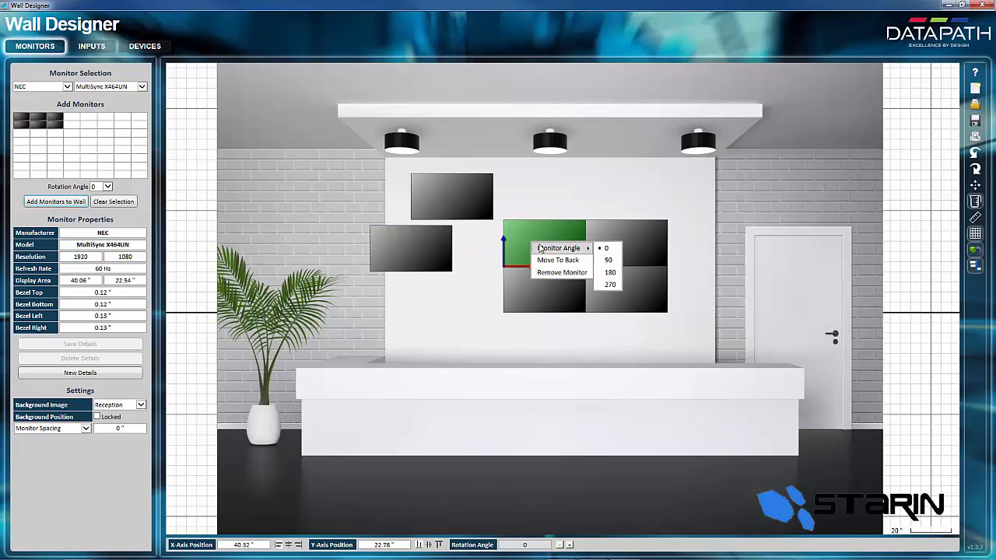
pyautogui.click(615, 260)
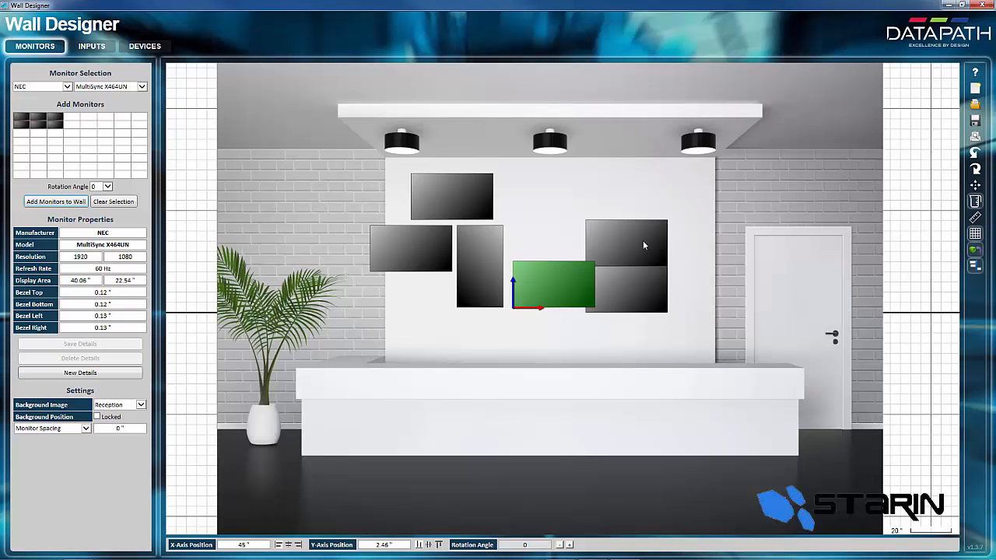
pyautogui.rightClick(625, 242)
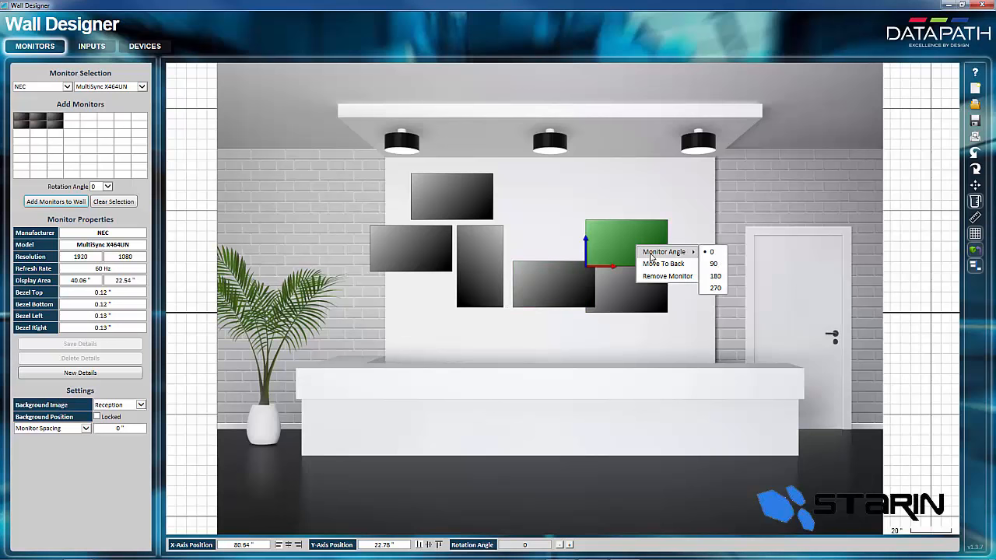
pyautogui.click(712, 263)
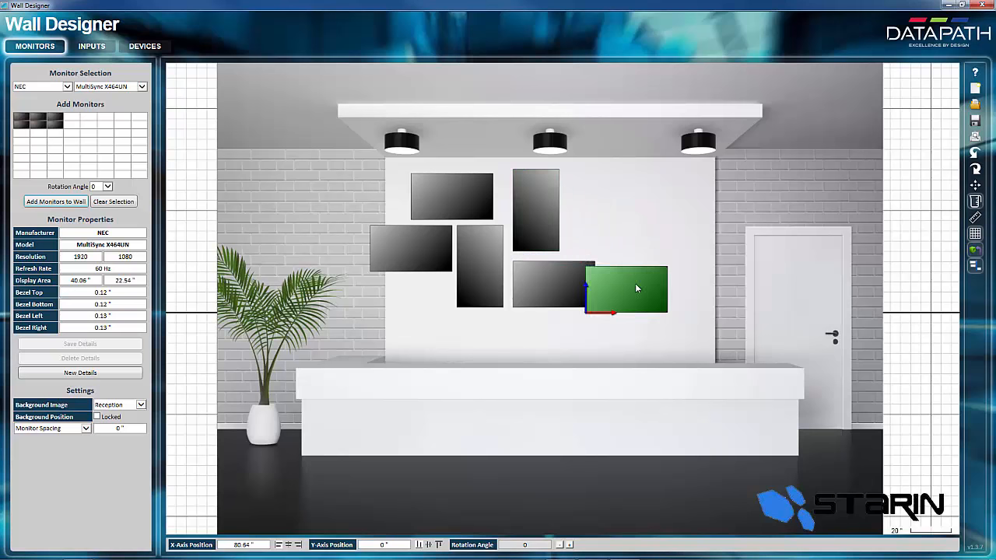
# - Drag the landscape and portrait displays into a pinwheel arrangement
pyautogui.moveTo(626, 288); pyautogui.dragTo(606, 228)
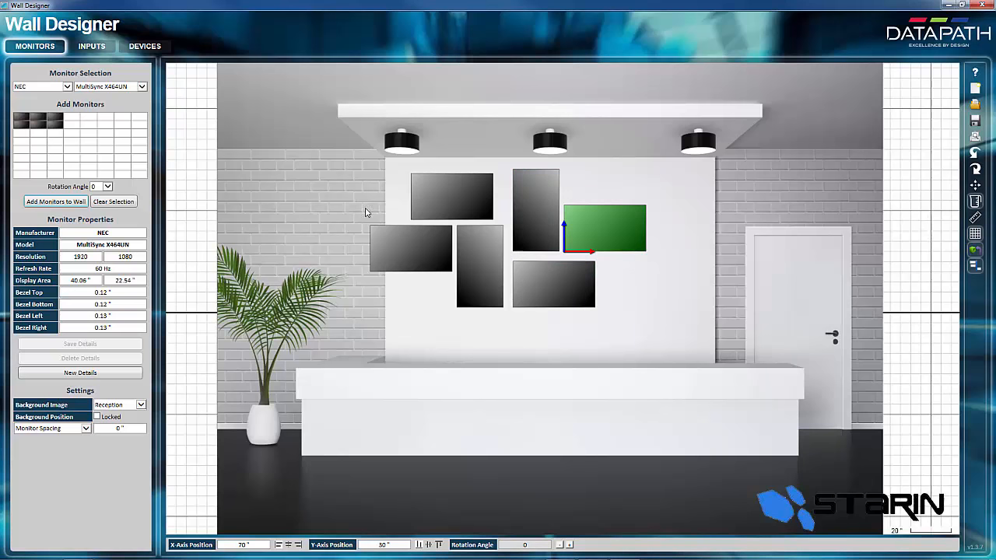
pyautogui.moveTo(605, 227); pyautogui.dragTo(411, 248)
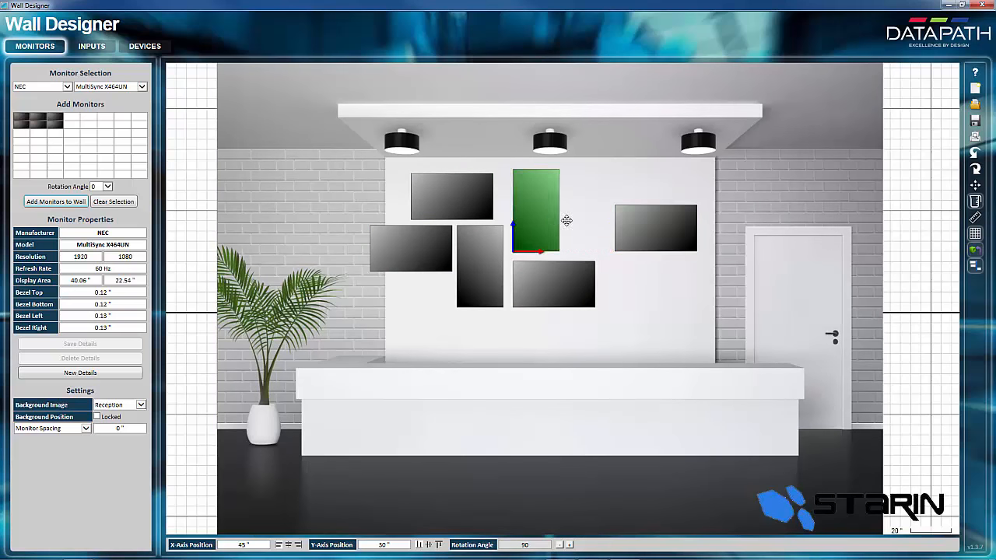
pyautogui.moveTo(535, 214); pyautogui.dragTo(603, 277)
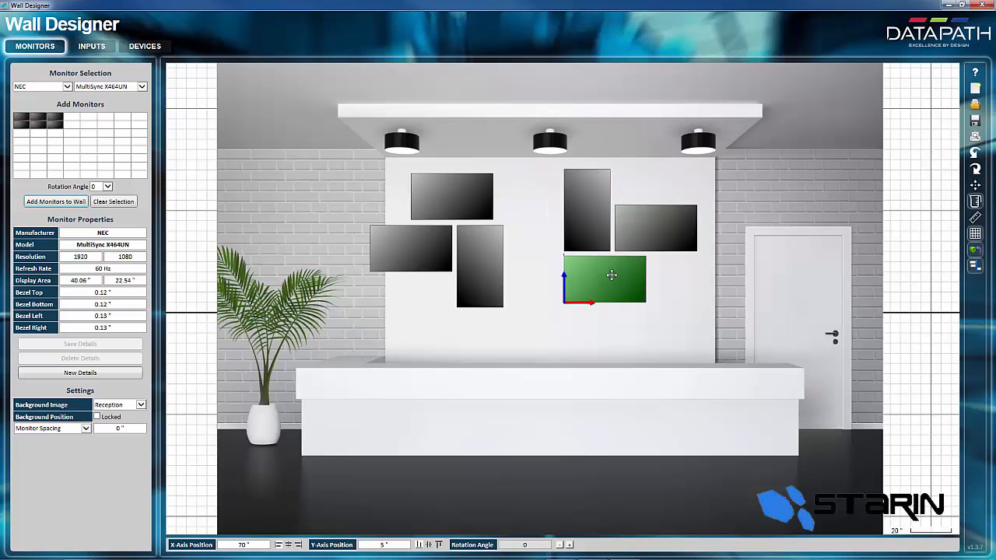
pyautogui.moveTo(613, 277); pyautogui.dragTo(541, 268)
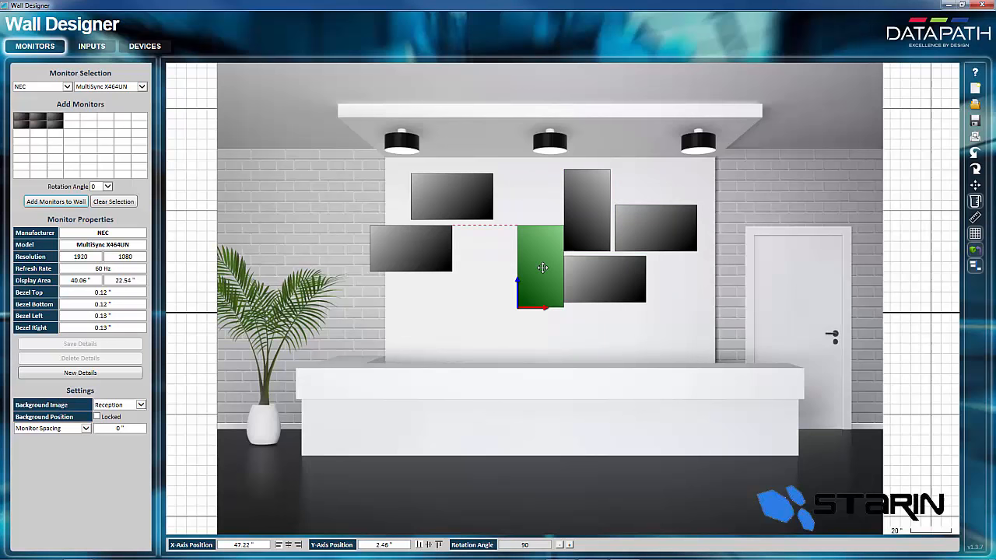
pyautogui.moveTo(543, 268); pyautogui.dragTo(504, 202)
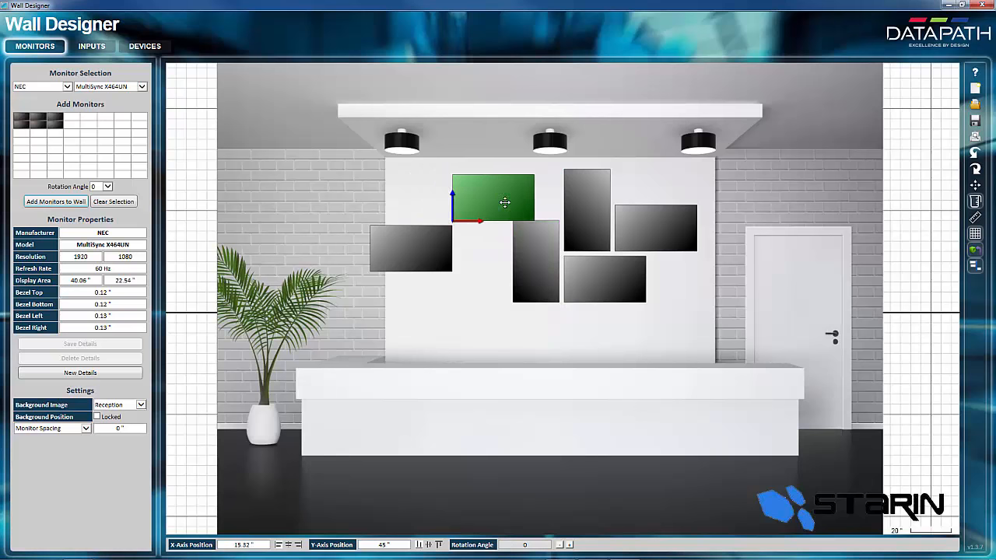
pyautogui.moveTo(504, 202); pyautogui.dragTo(517, 195)
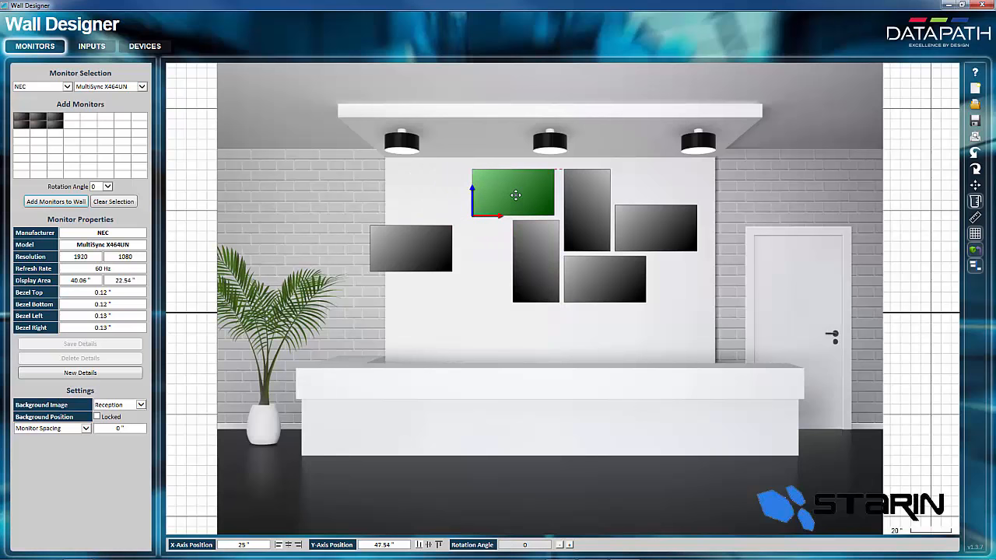
pyautogui.moveTo(514, 192); pyautogui.dragTo(473, 247)
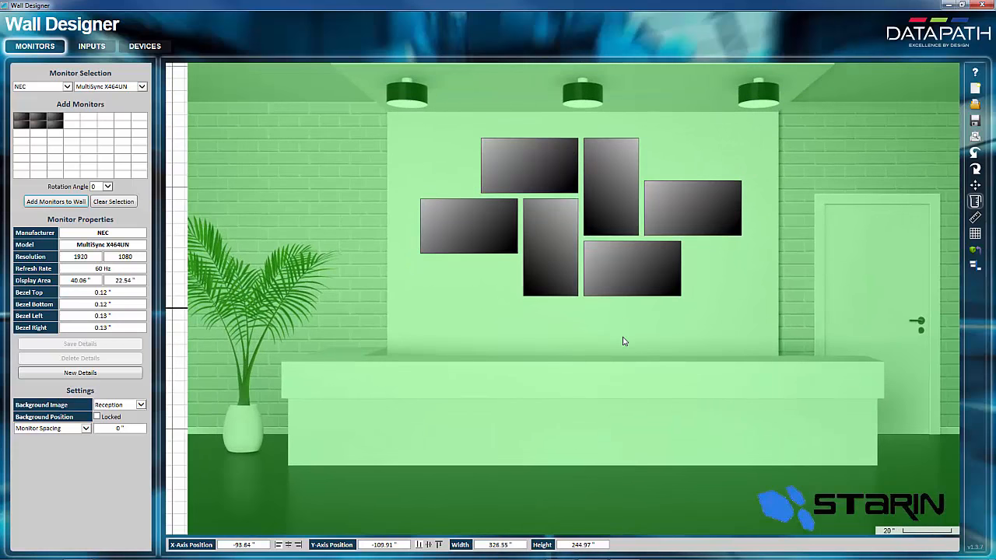
# - Create Input 2 with the Clouds sample source spread across all six displays
pyautogui.click(90, 47)
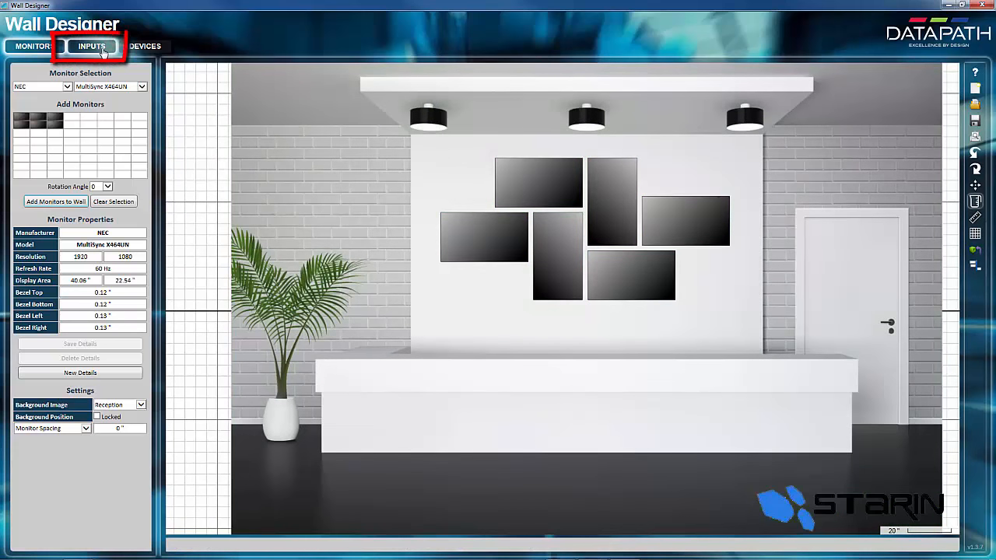
pyautogui.click(90, 47)
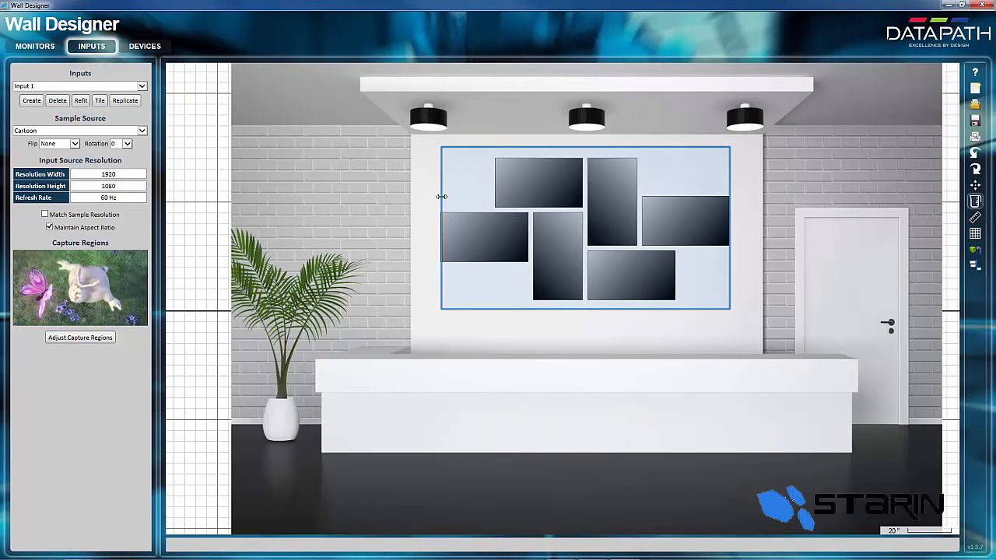
pyautogui.moveTo(463, 350)
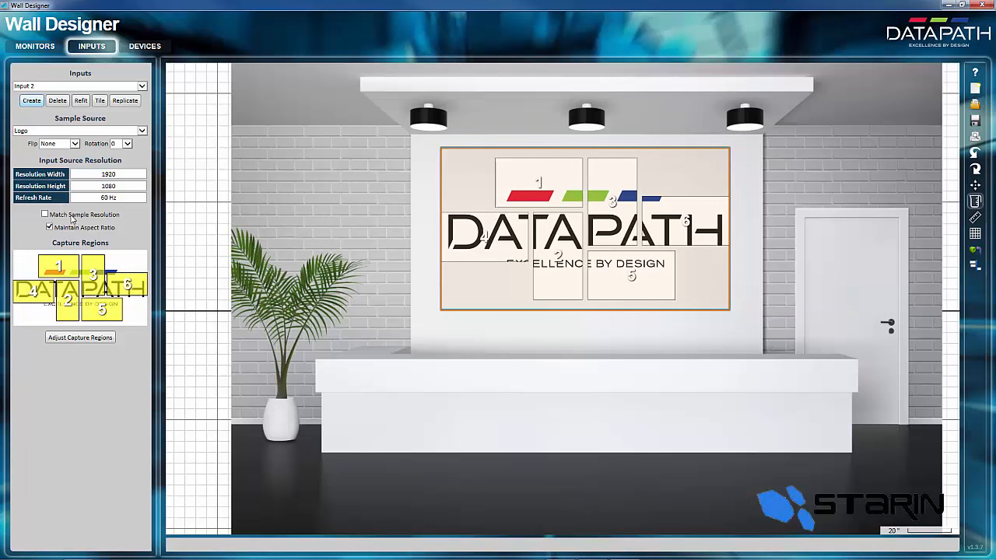
pyautogui.click(81, 131)
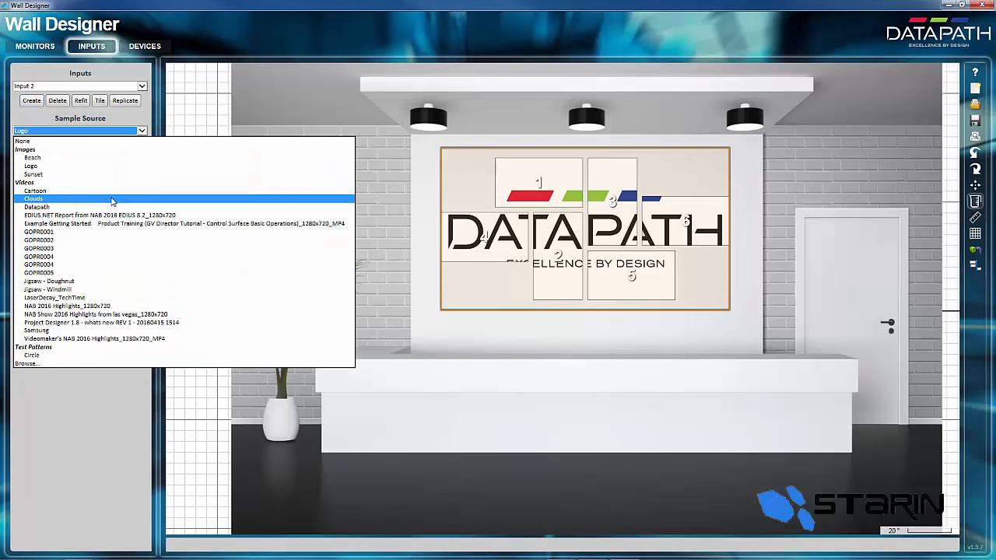
pyautogui.click(34, 199)
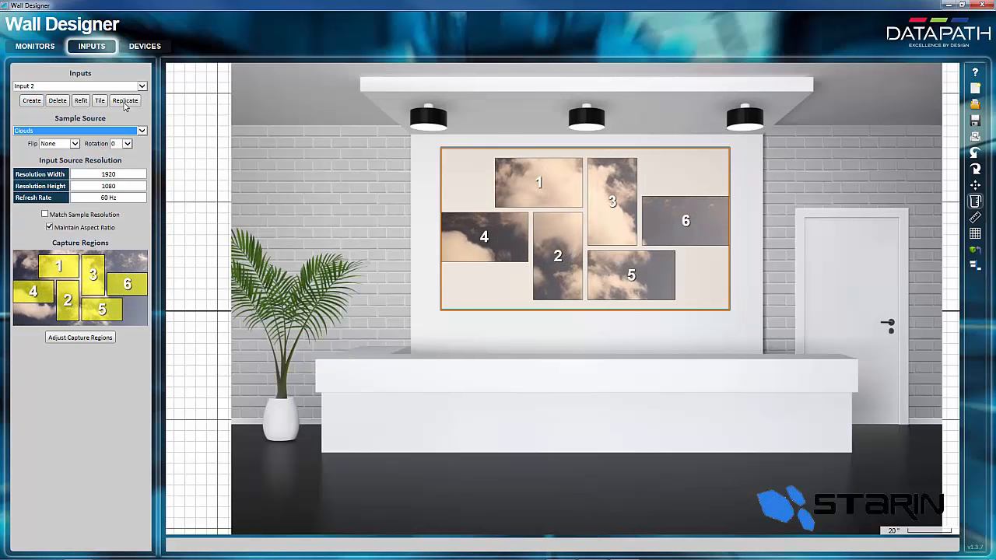
pyautogui.click(144, 47)
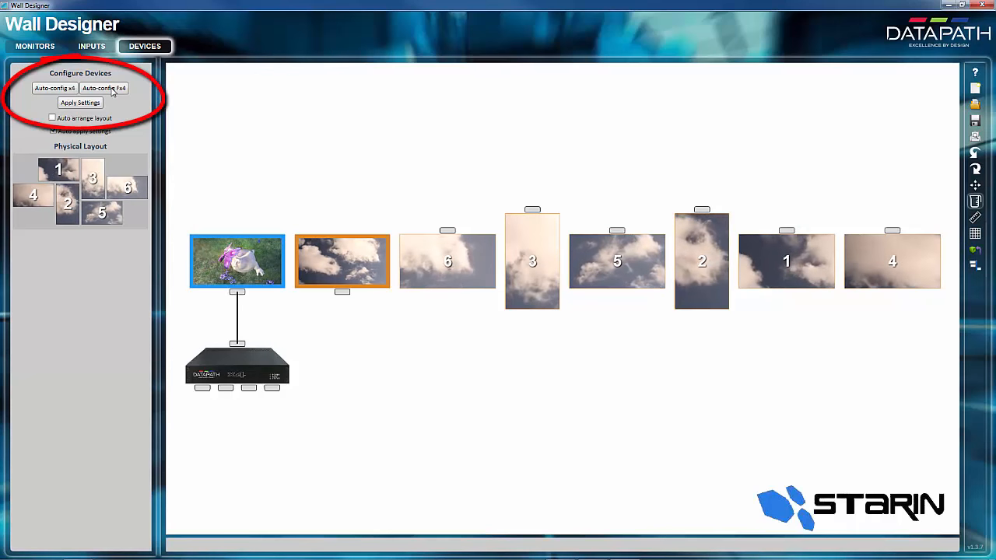
# - Auto-configure two daisy-chained FX4 processors wiring all six displays and apply
pyautogui.click(102, 87)
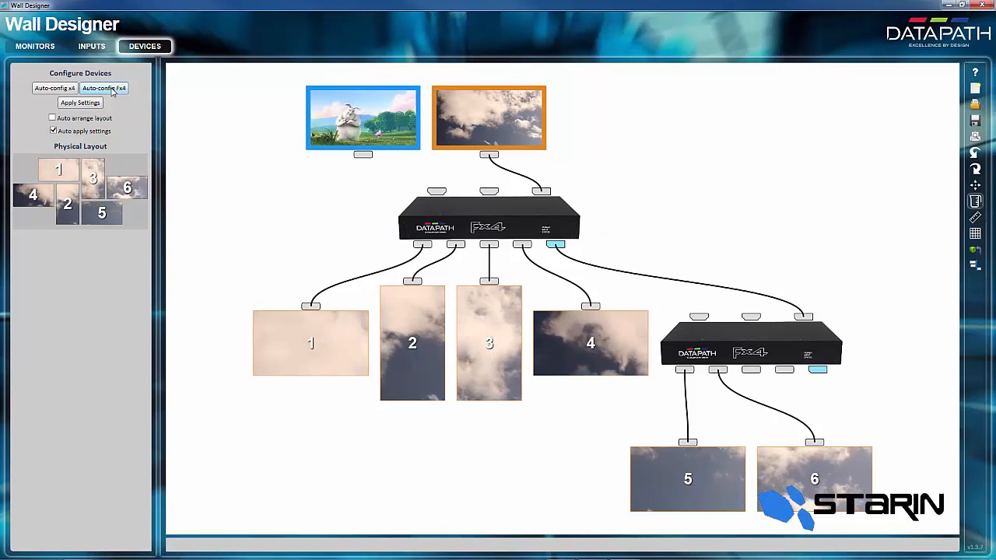
pyautogui.click(103, 88)
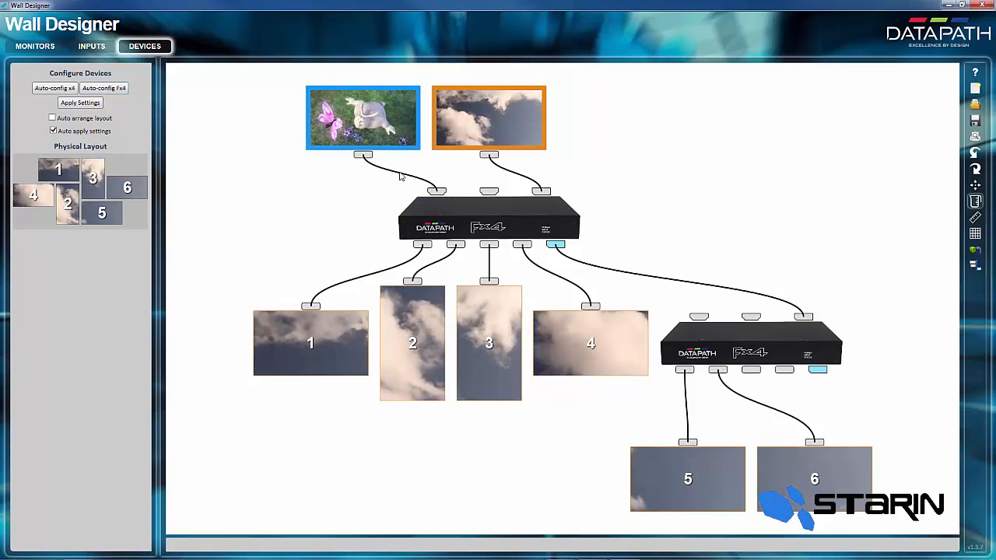
# - Switch the input's sample source to a different video
pyautogui.click(90, 47)
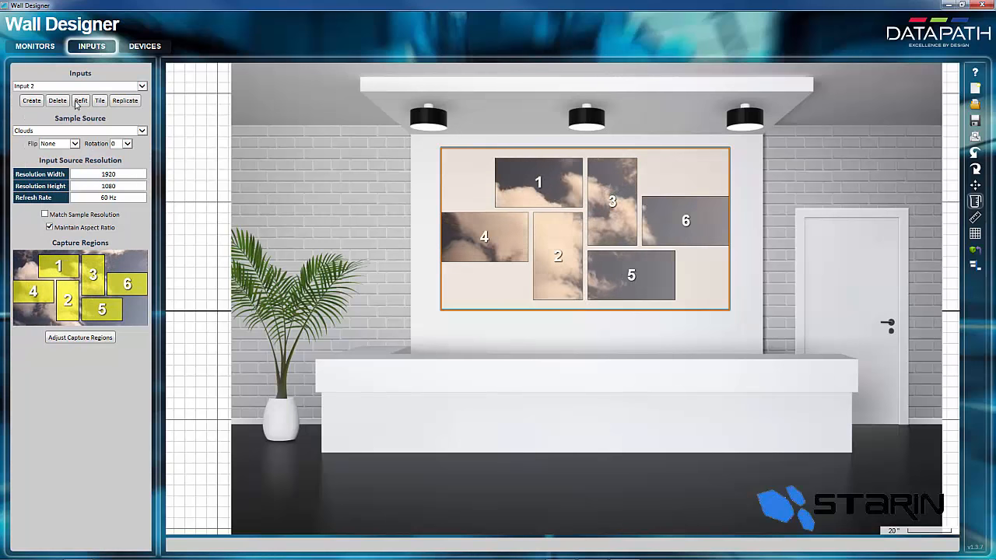
pyautogui.click(78, 130)
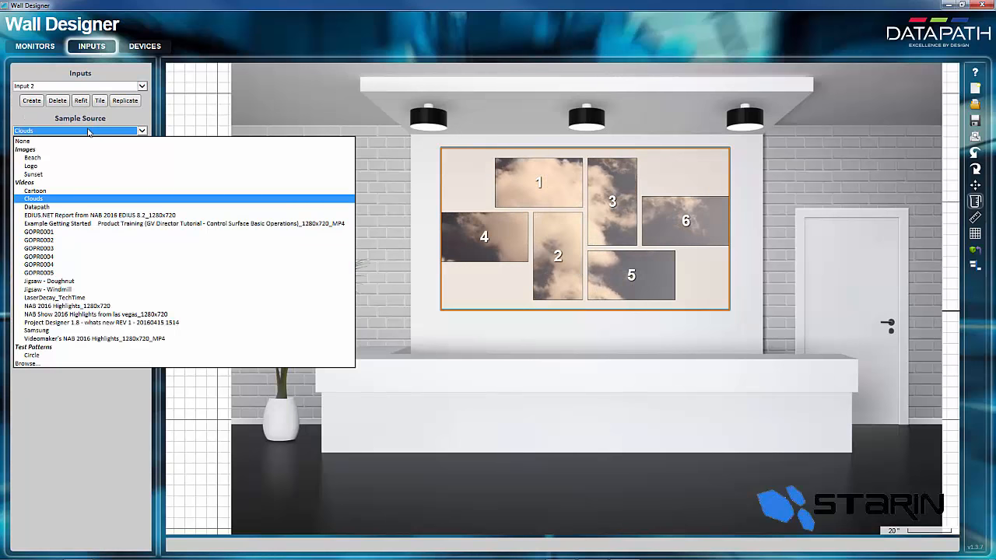
pyautogui.click(48, 290)
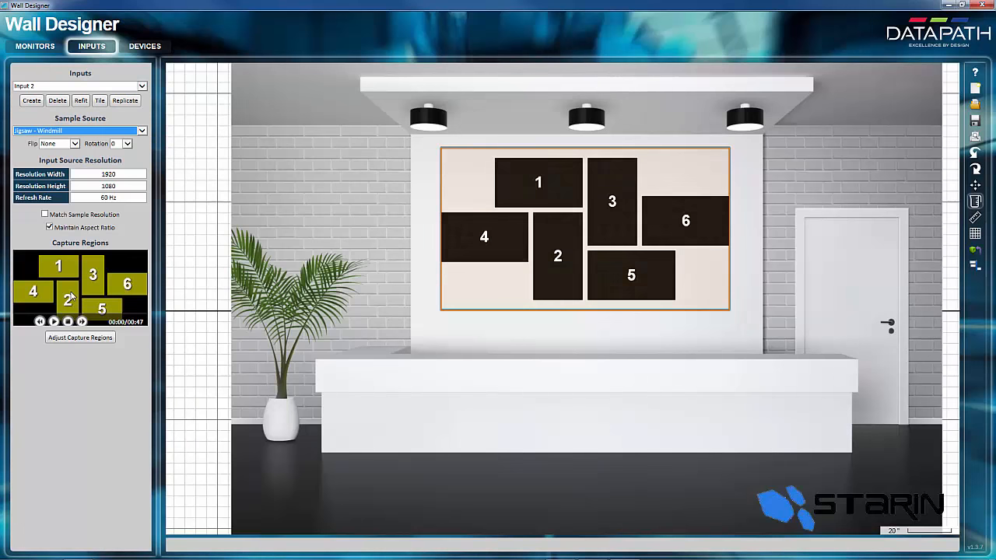